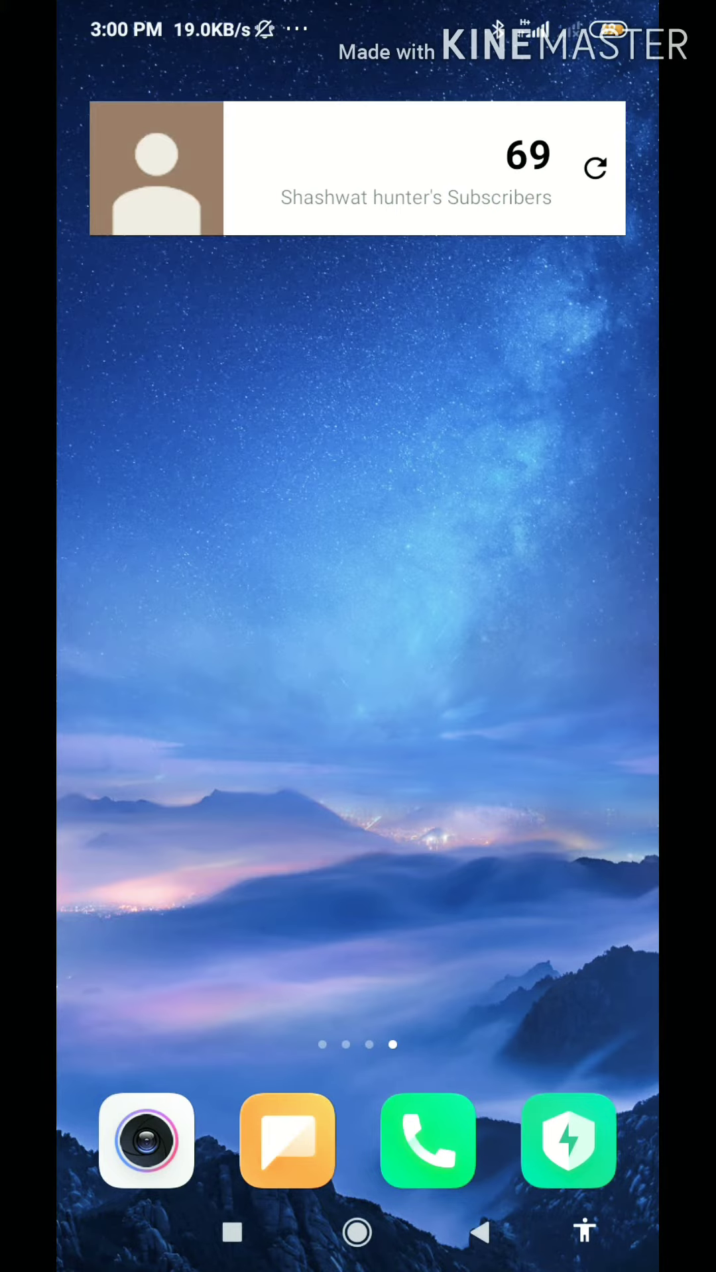
# - Swipe away from the home screen's subscriber count widget toward the app's Play Store listing
pyautogui.hscroll(-3)
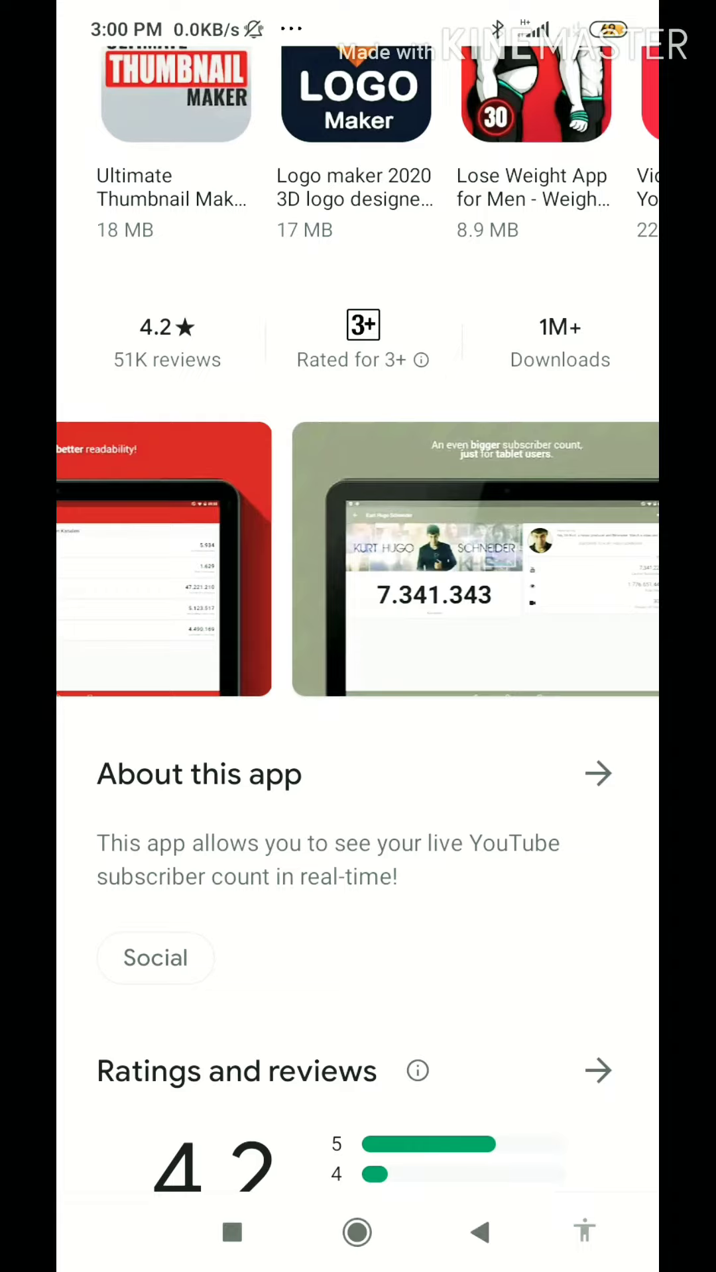
# - Review the installed Realtime Subscriber Count listing by Evolve Social, then return home
pyautogui.scroll(3)
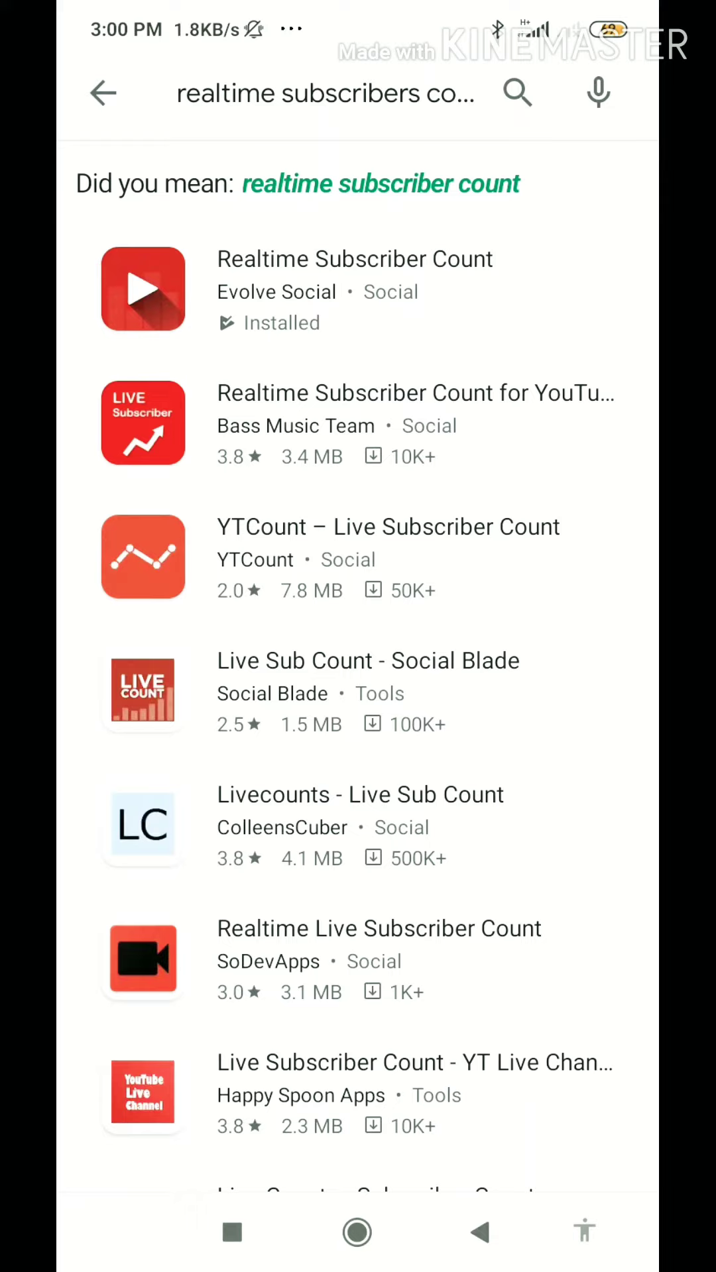
pyautogui.click(355, 289)
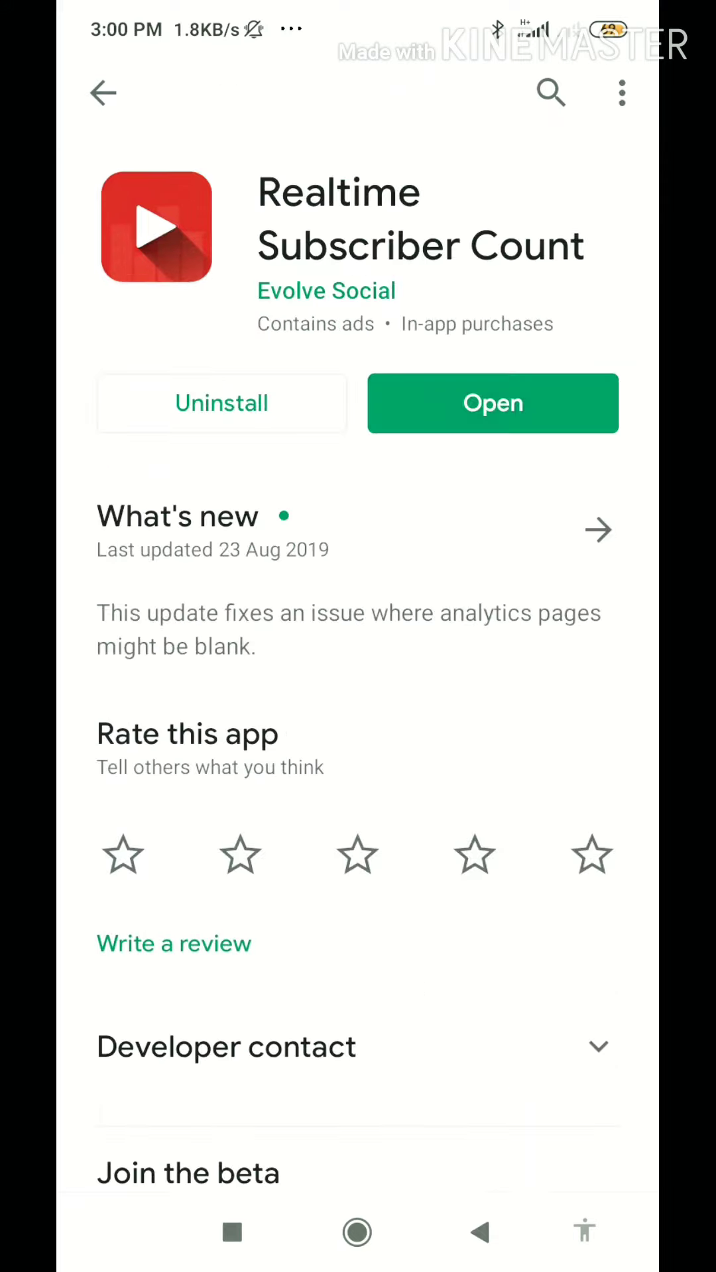
pyautogui.scroll(-3)
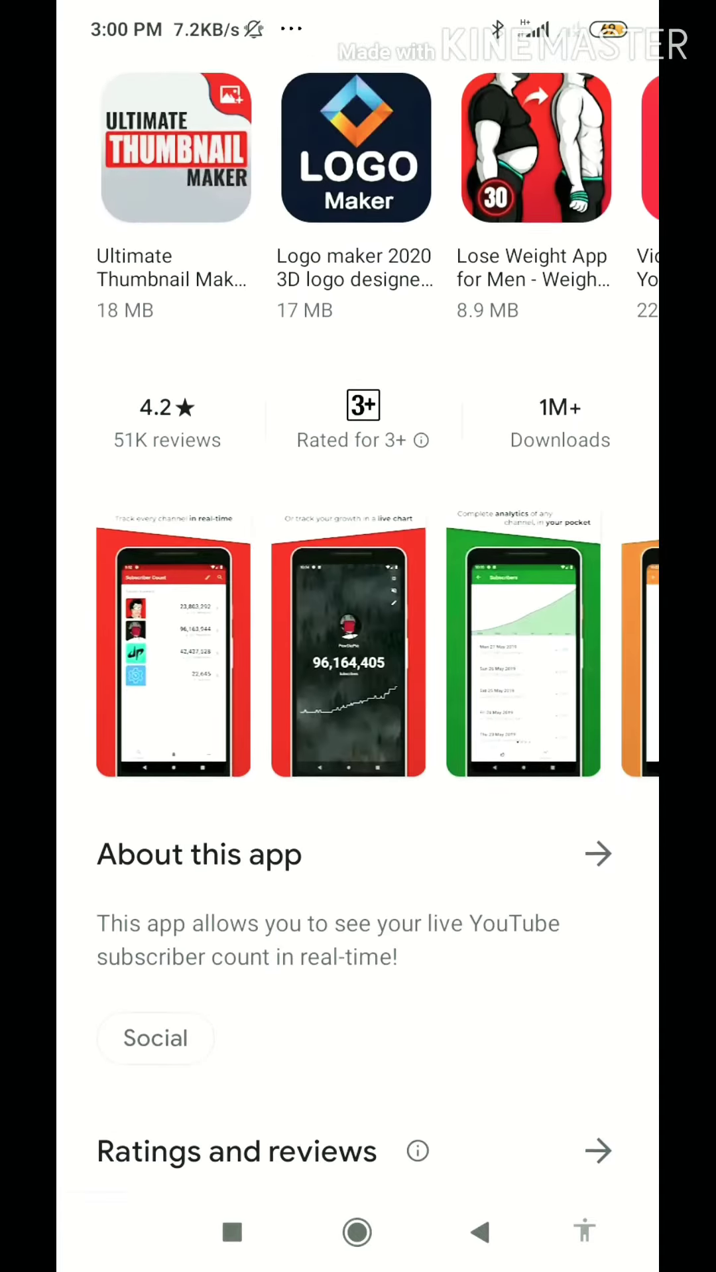
pyautogui.scroll(-3)
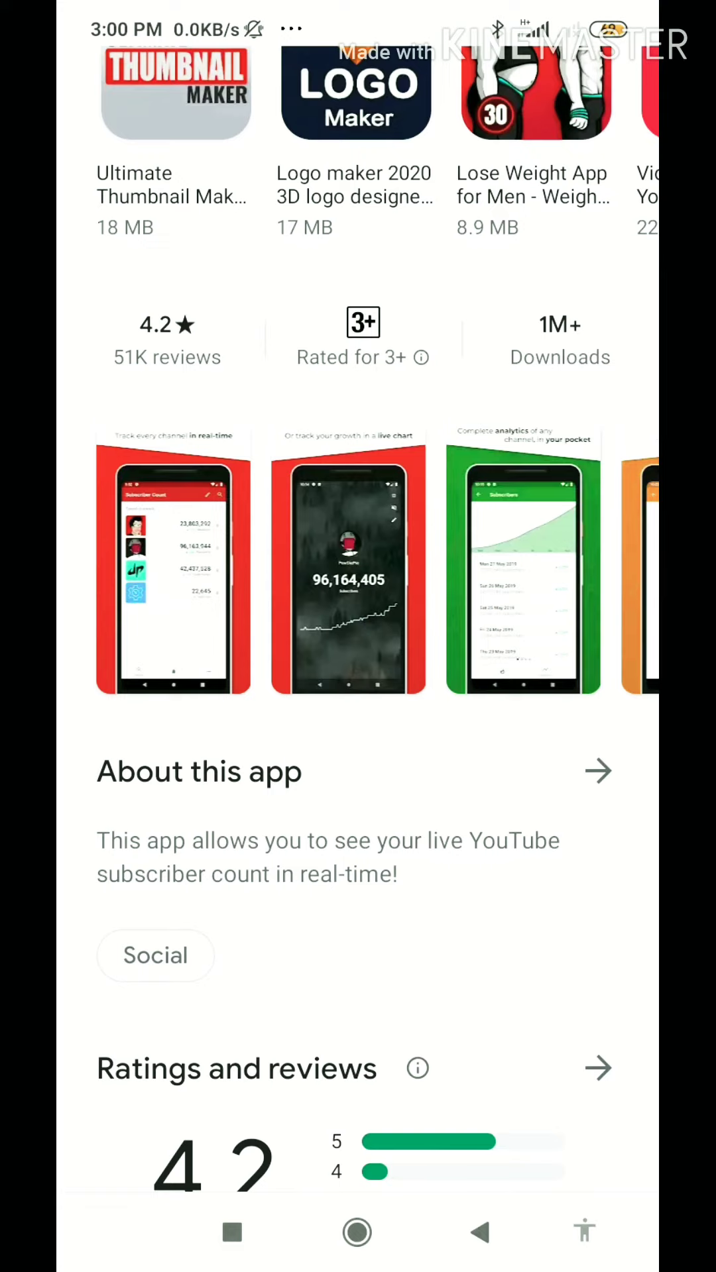
pyautogui.scroll(-3)
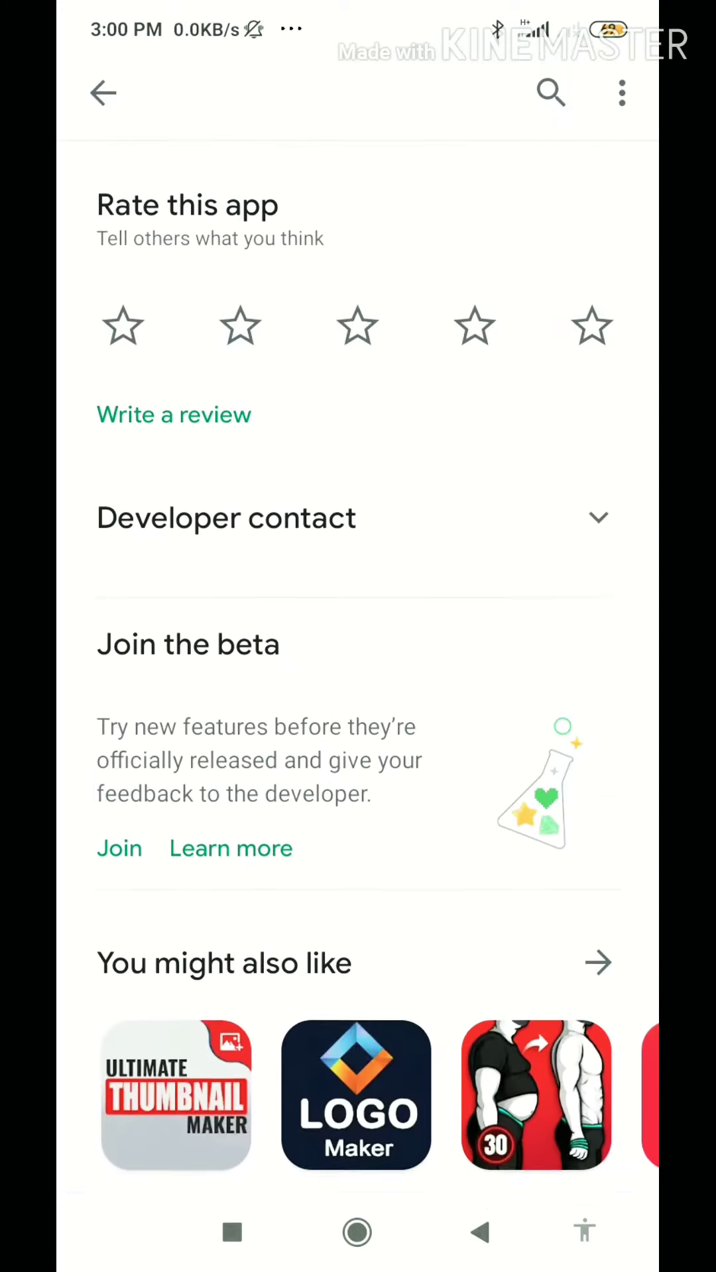
pyautogui.click(356, 1232)
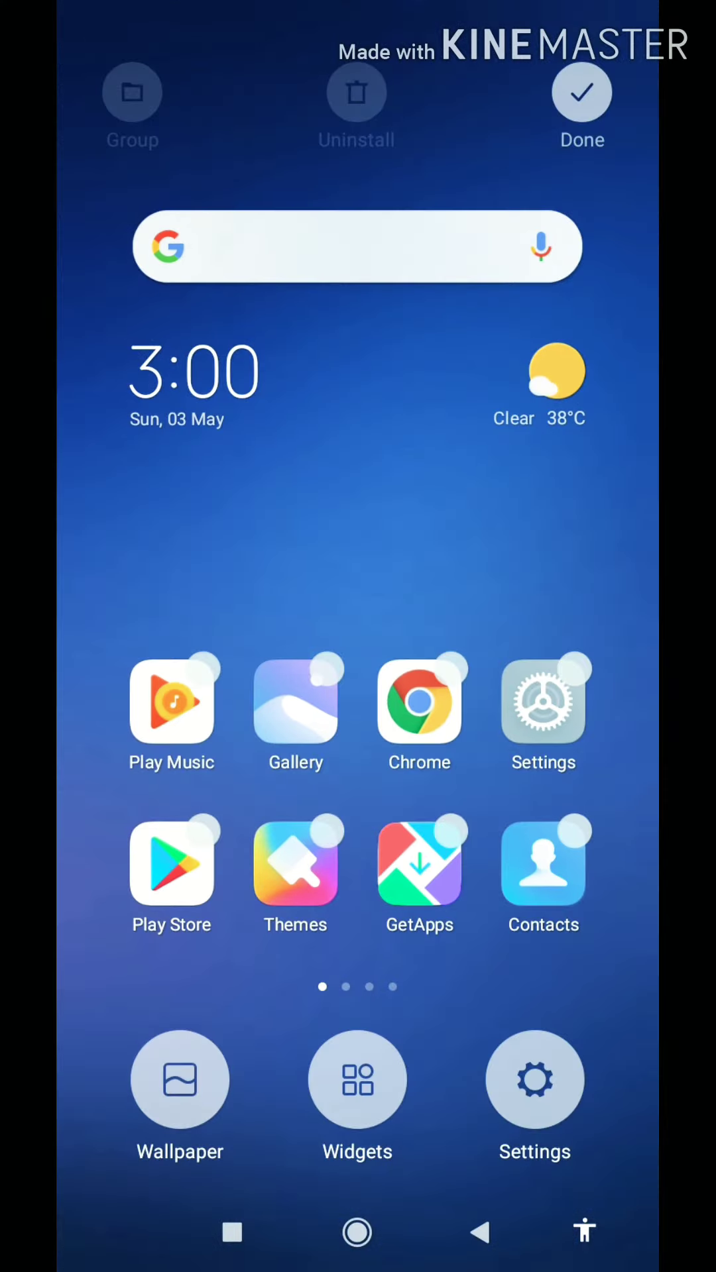
# - Add the Realtime Subscriber Count widget from the Widgets list, then bring up accessibility shortcuts
pyautogui.click(357, 1079)
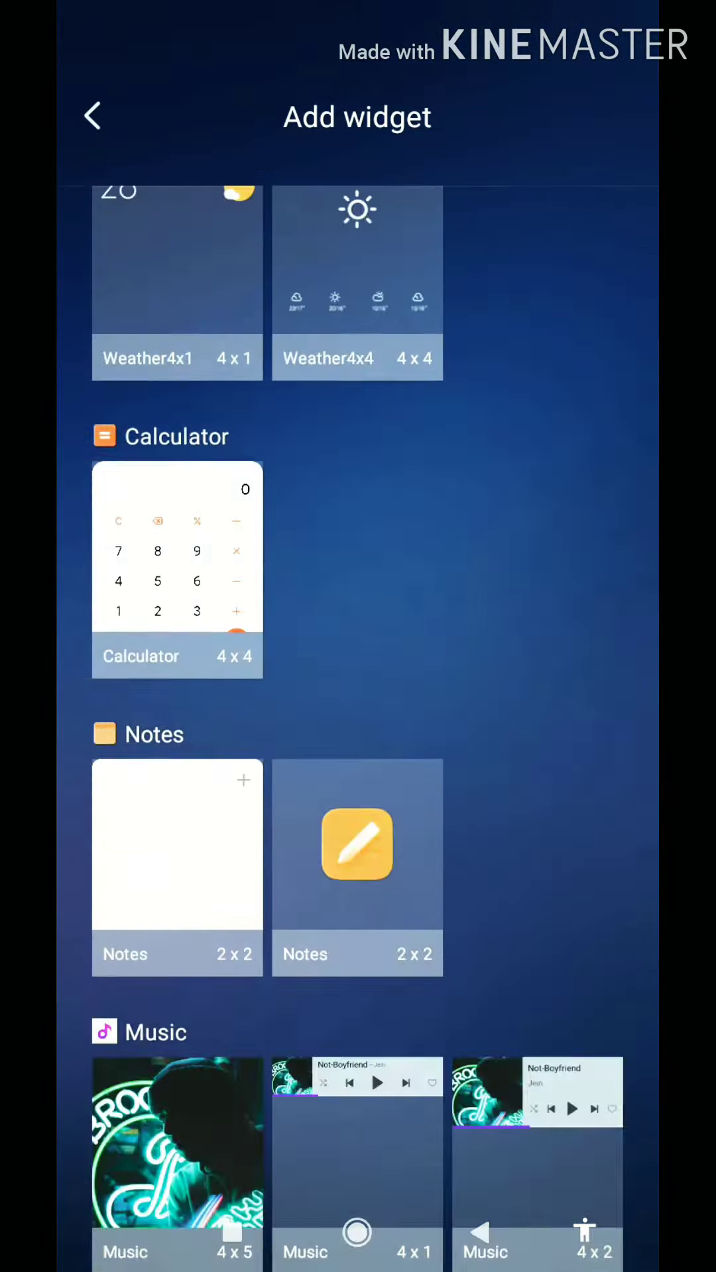
pyautogui.scroll(-3)
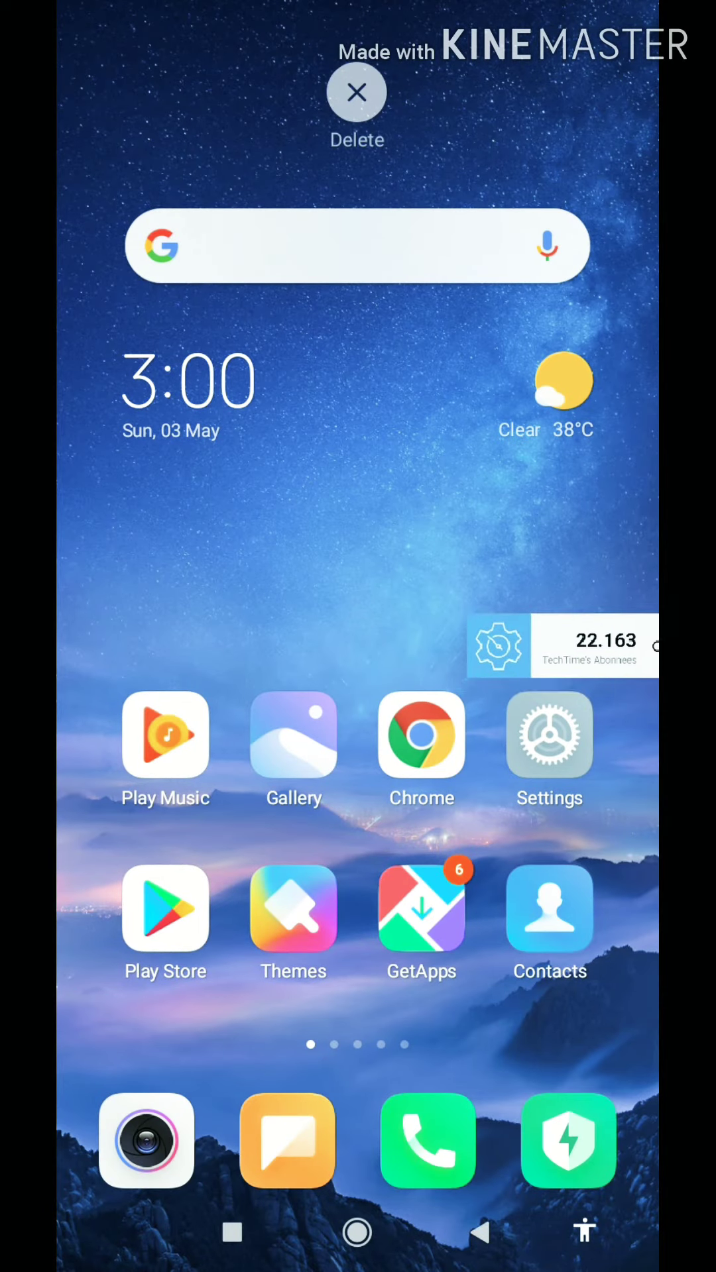
pyautogui.click(583, 1232)
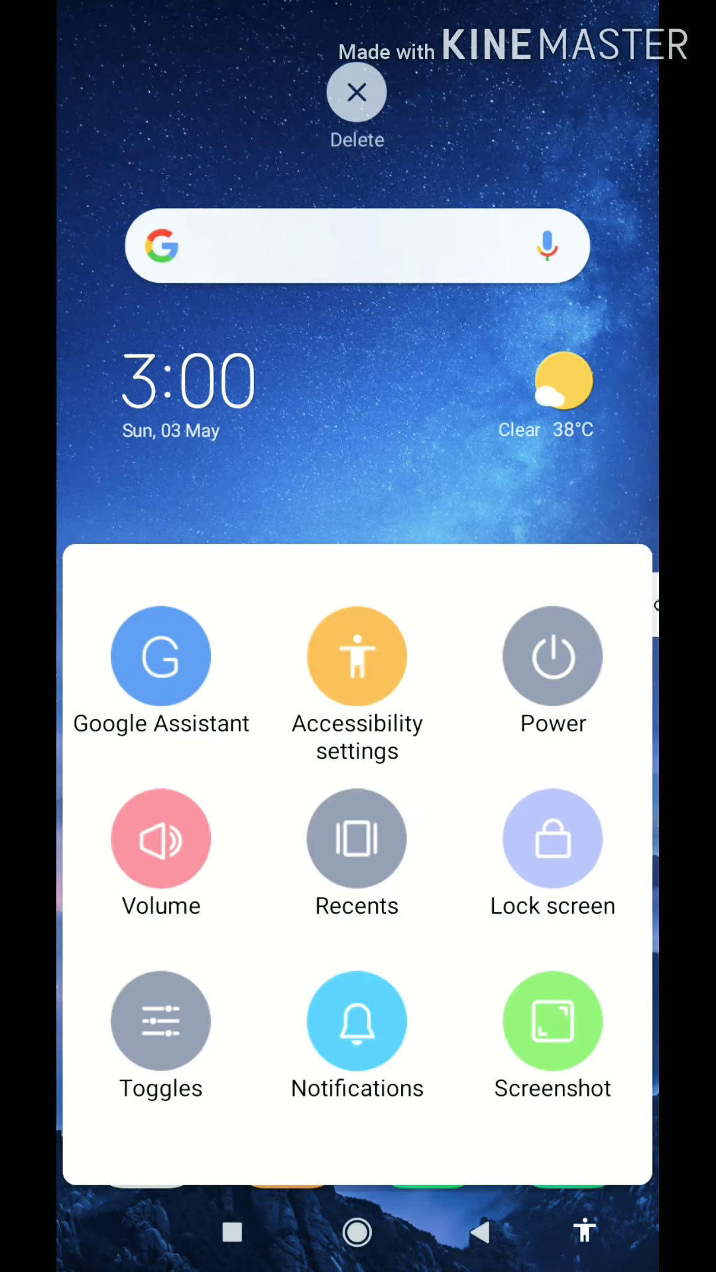